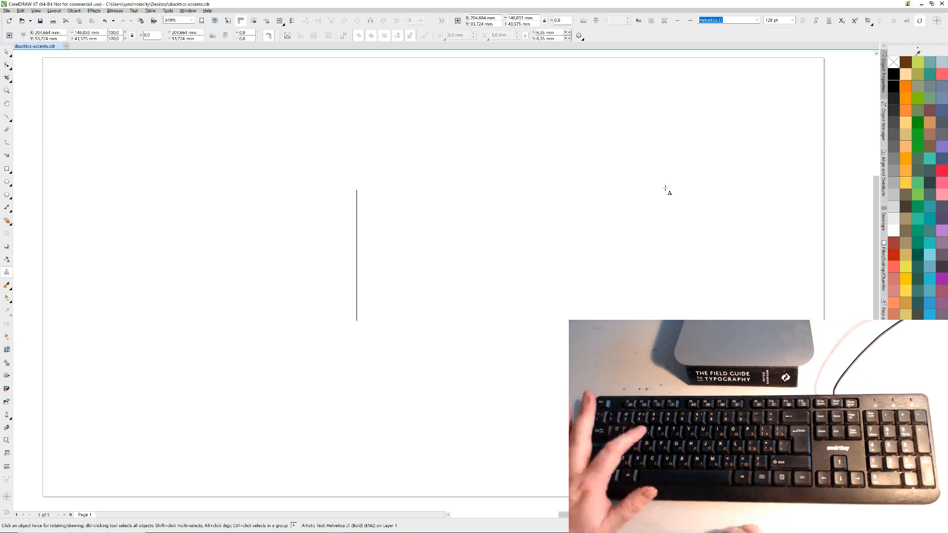
- Type the acute letters é, á and ó, then erase them
text(é)
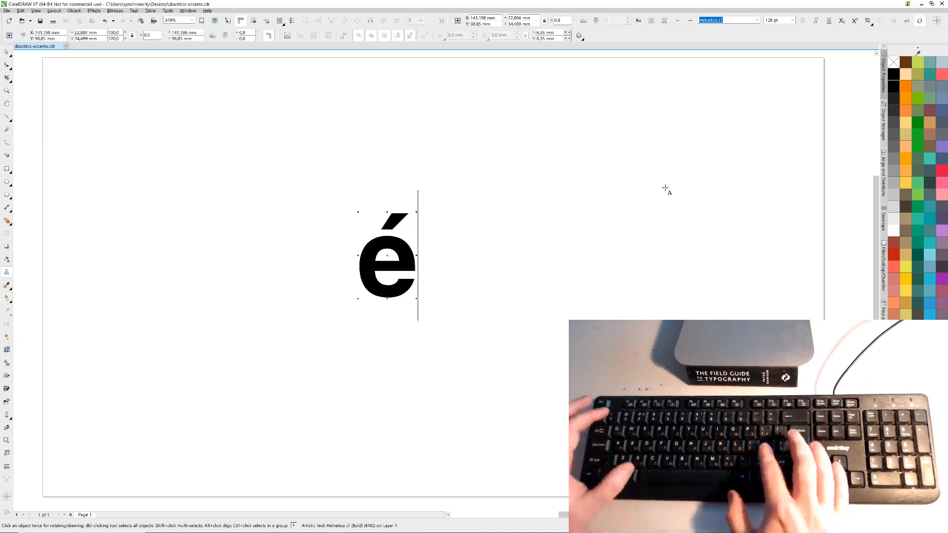
text(á)
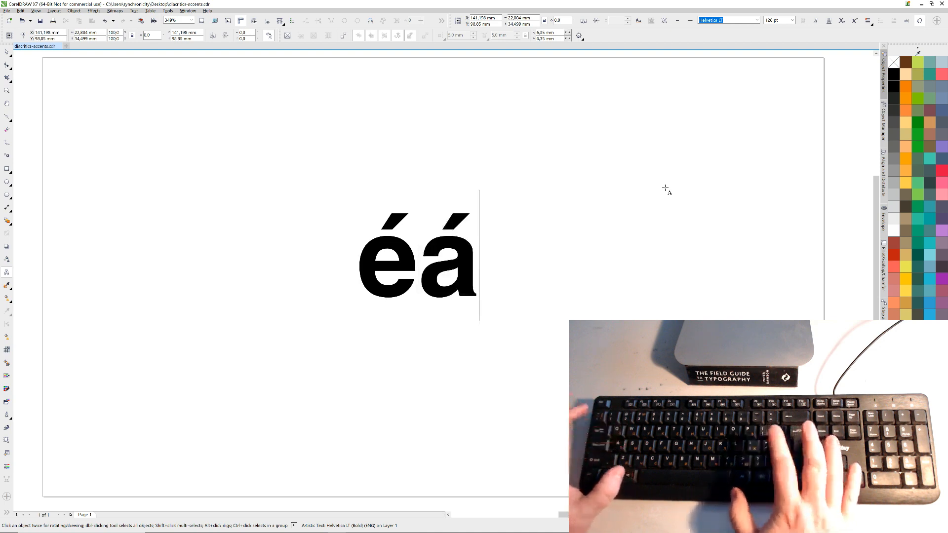
text(ó)
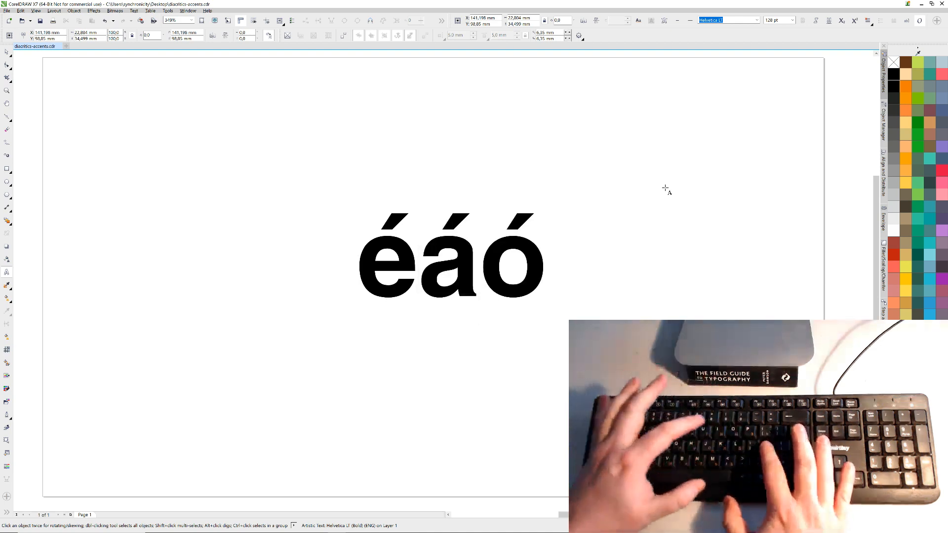
key(Backspace)
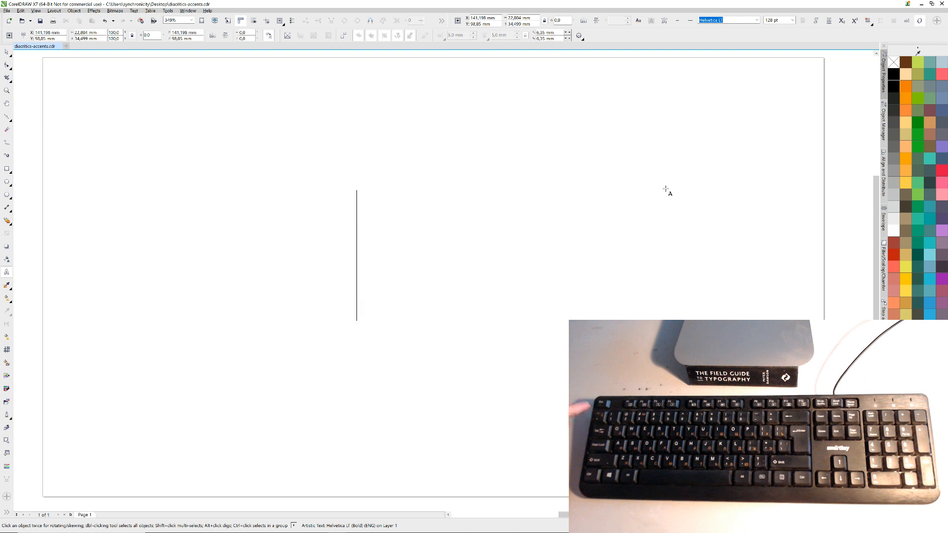
- Type the grave-accent letters à, è, ù, ì and ò
text(à)
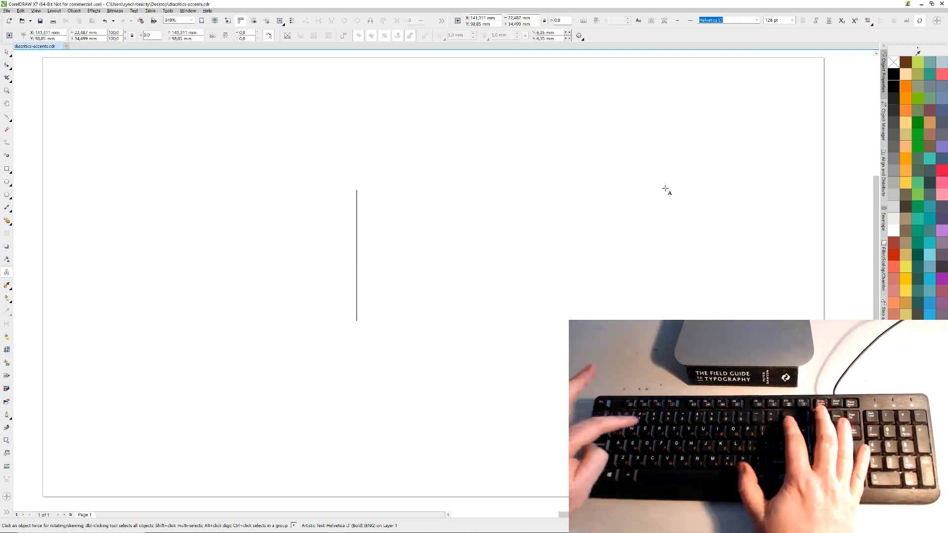
text(èù)
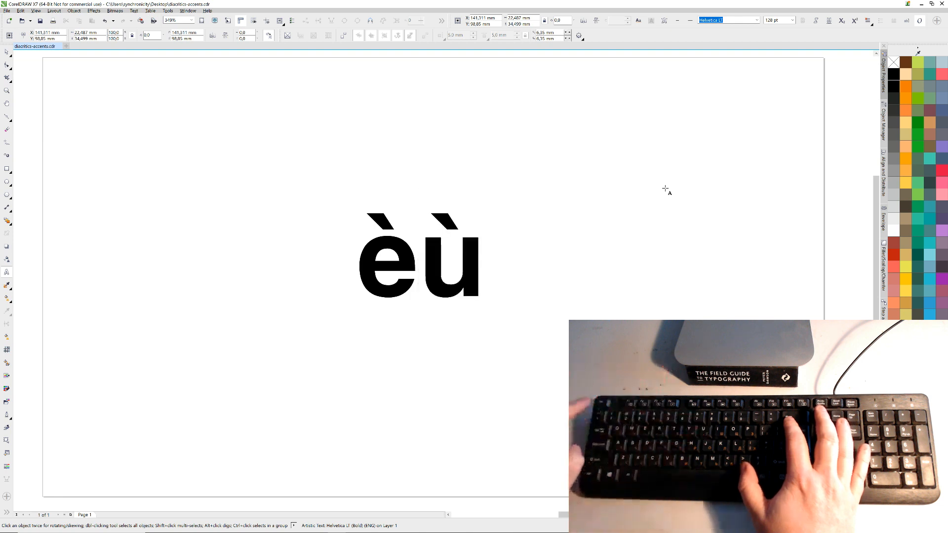
text(ìò)
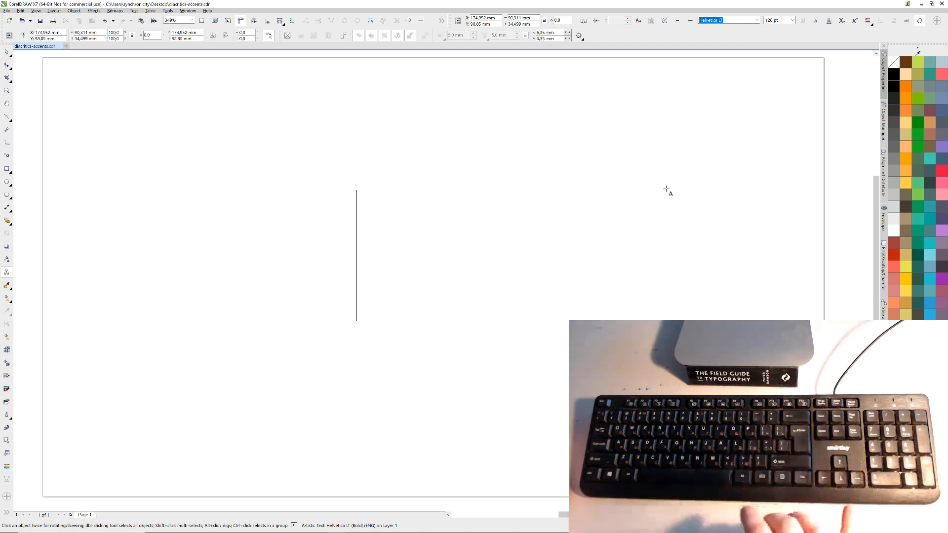
- Add umlaut letters ä, ë, ï, ö, ü and ê, then clear the accented row
text(äq)
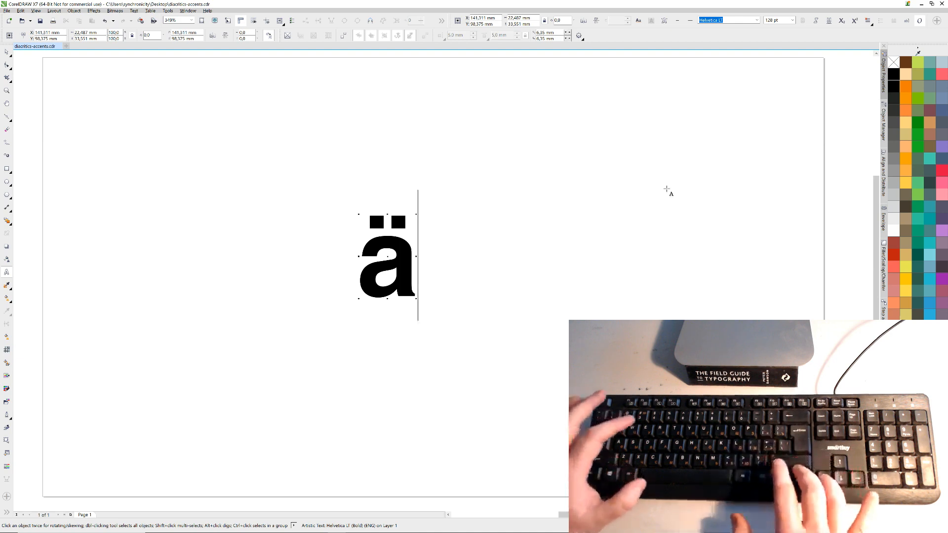
text(ëï)
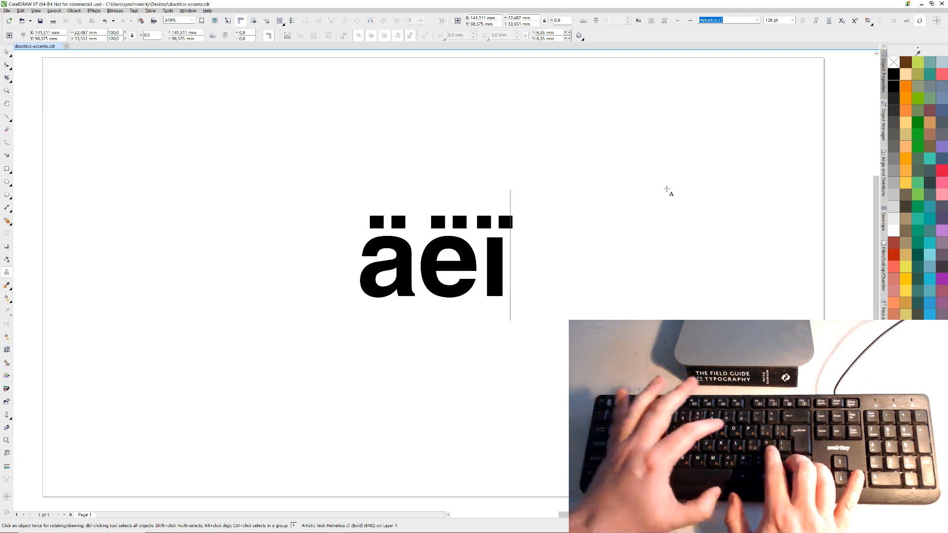
text(öü)
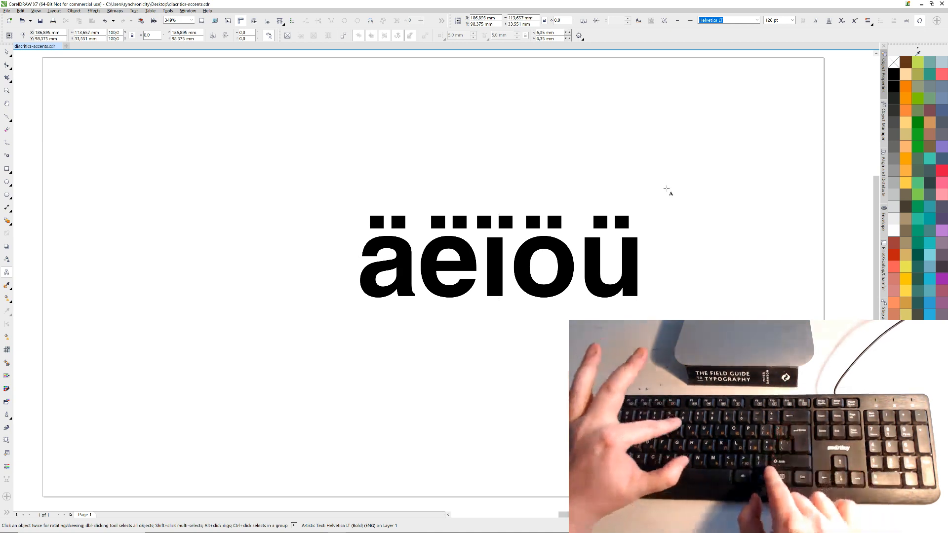
click(645, 256)
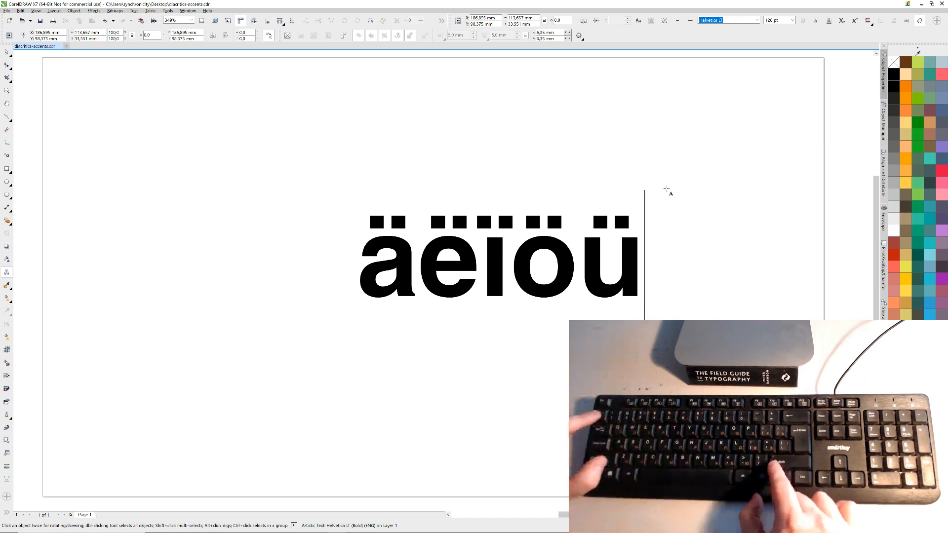
text(ê)
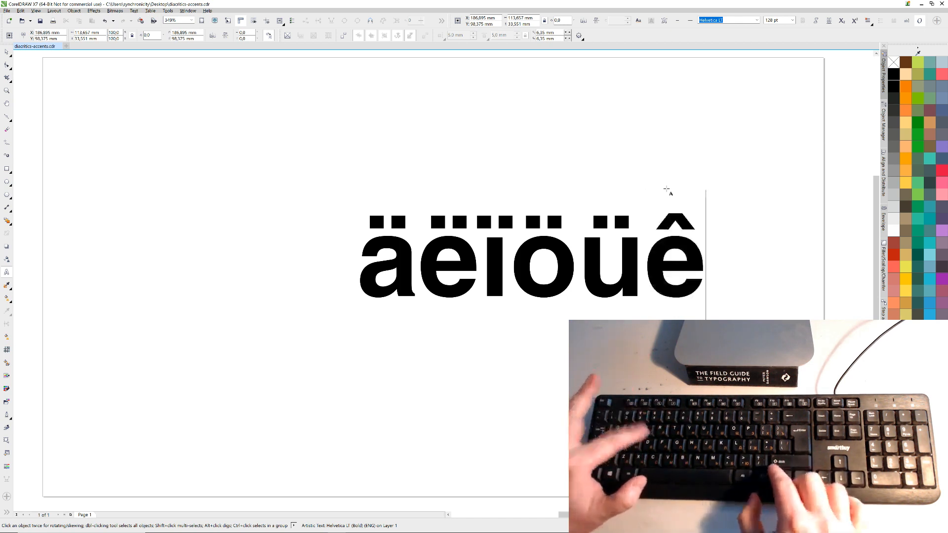
key(Delete)
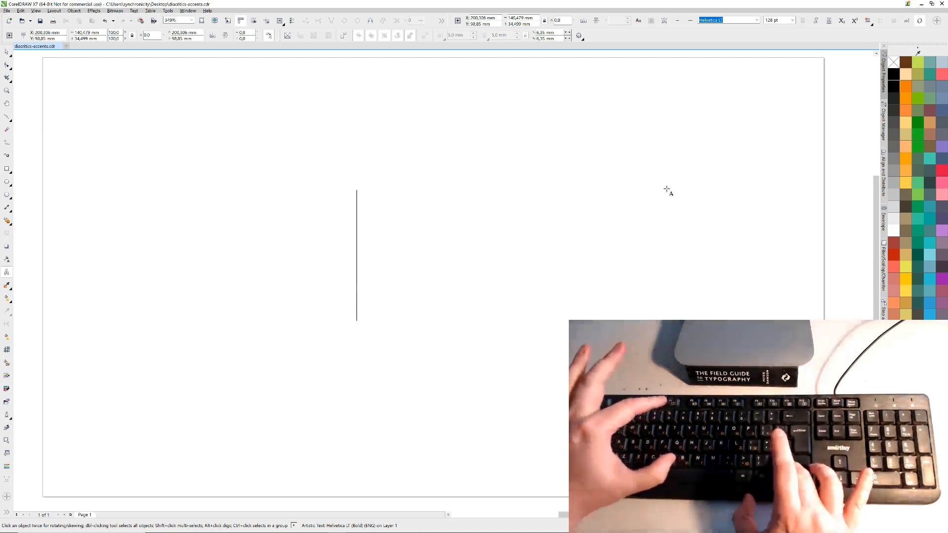
- Type û, capital Ç twice, and ñ
text(û)
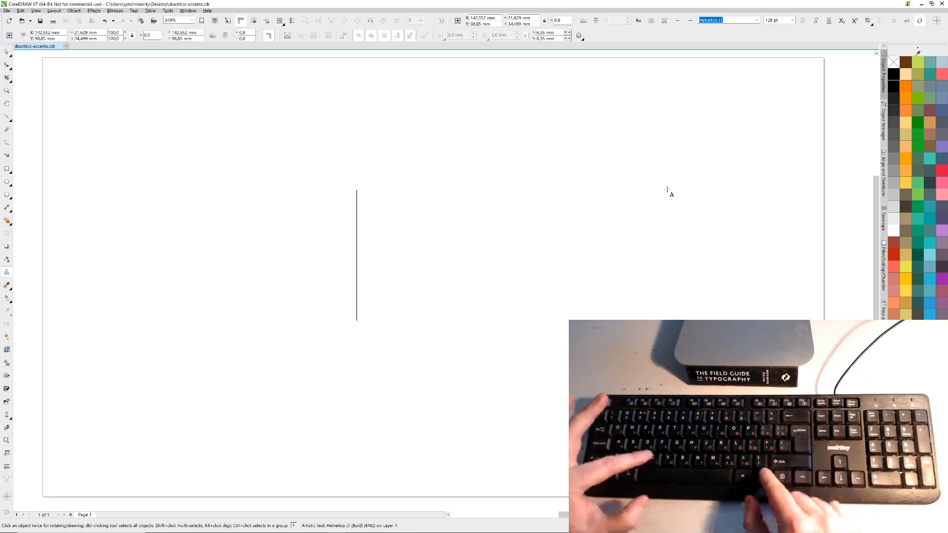
text(Ç)
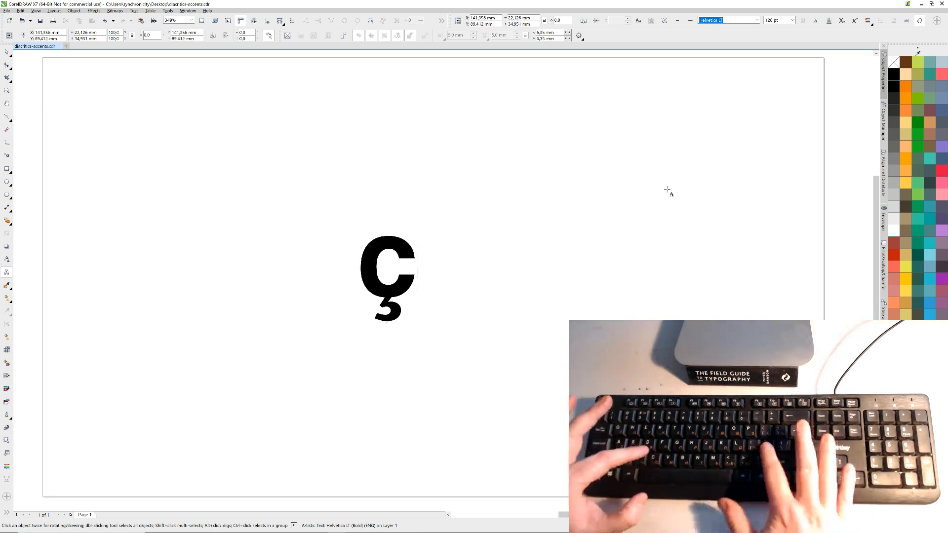
text(Ç)
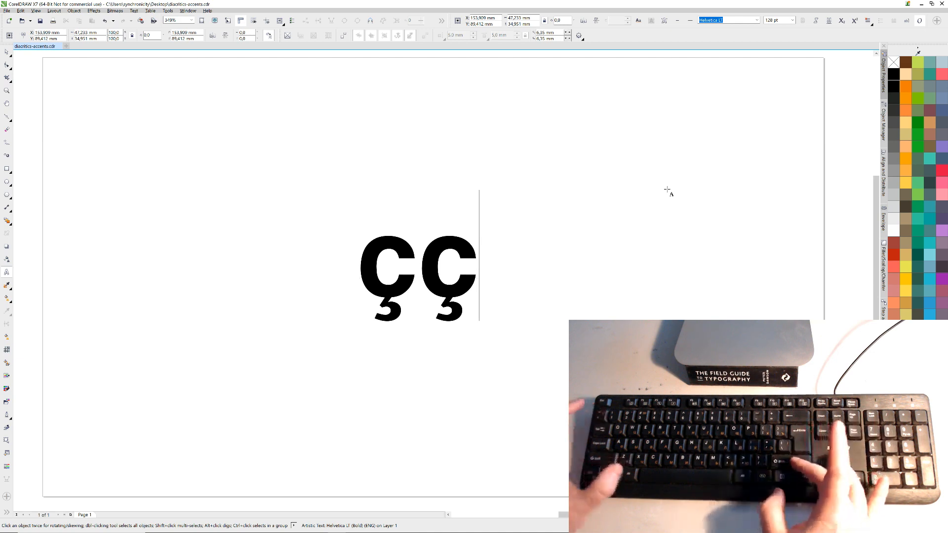
text(ñ)
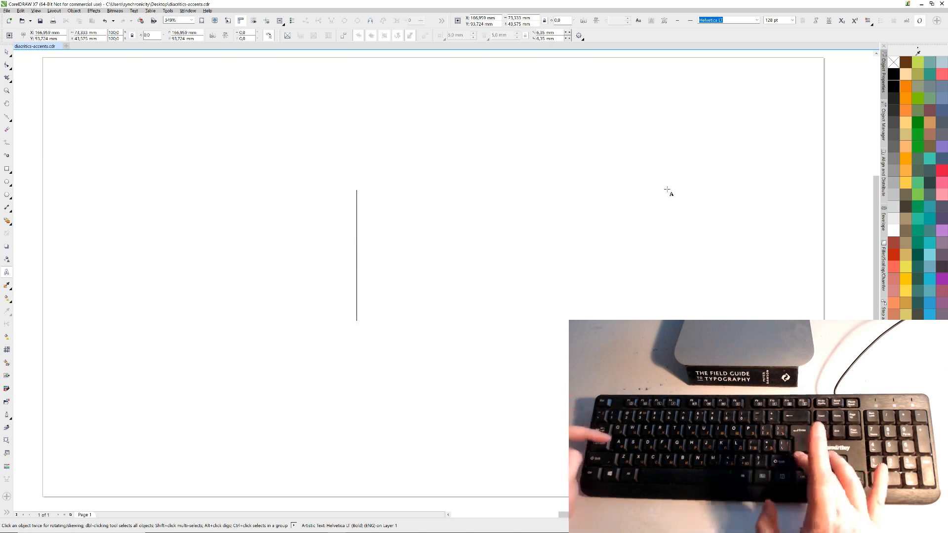
- Type the capital acute letters Á, É, Ó and Ú
text(Á)
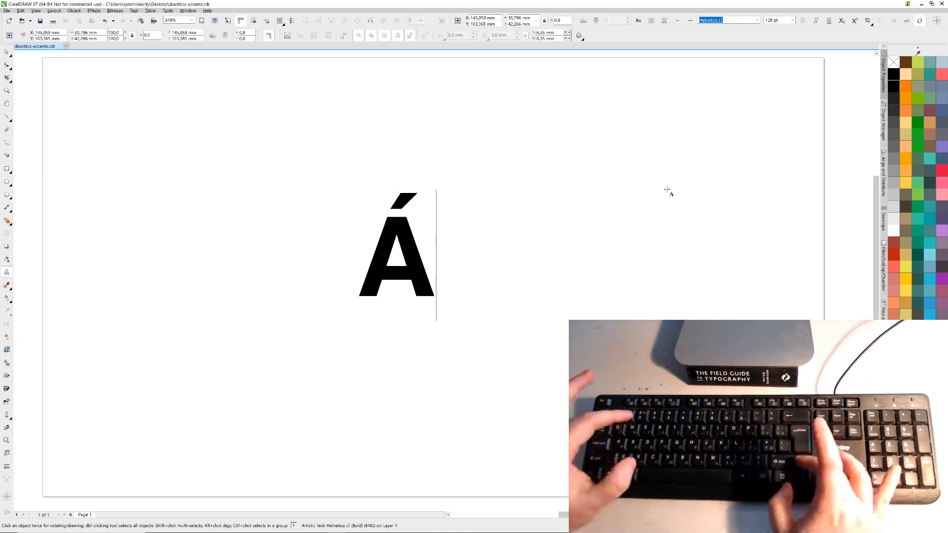
text(É)
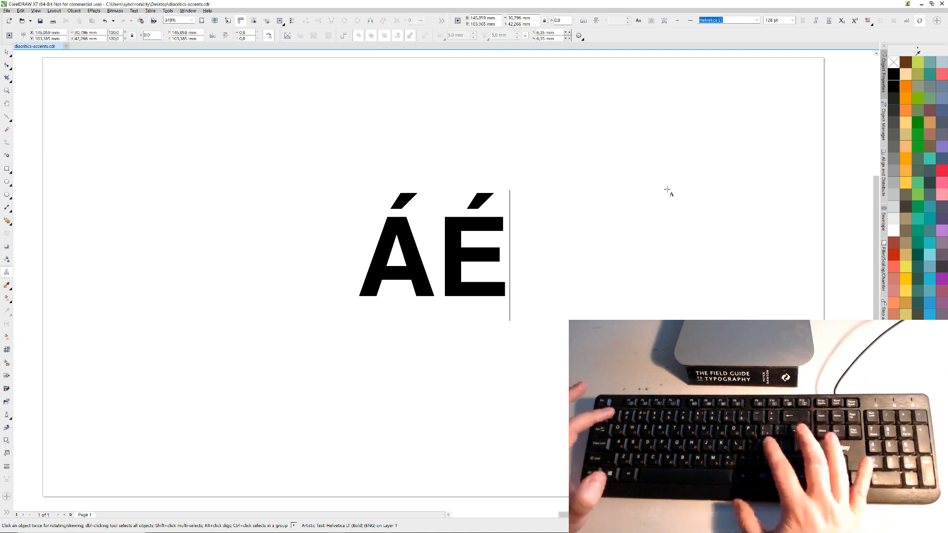
text(Ó)
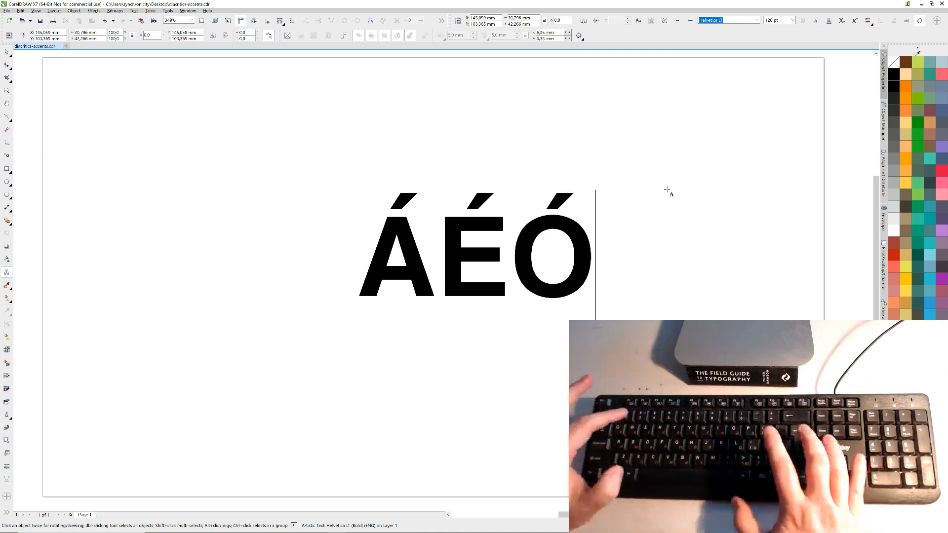
text(Ú)
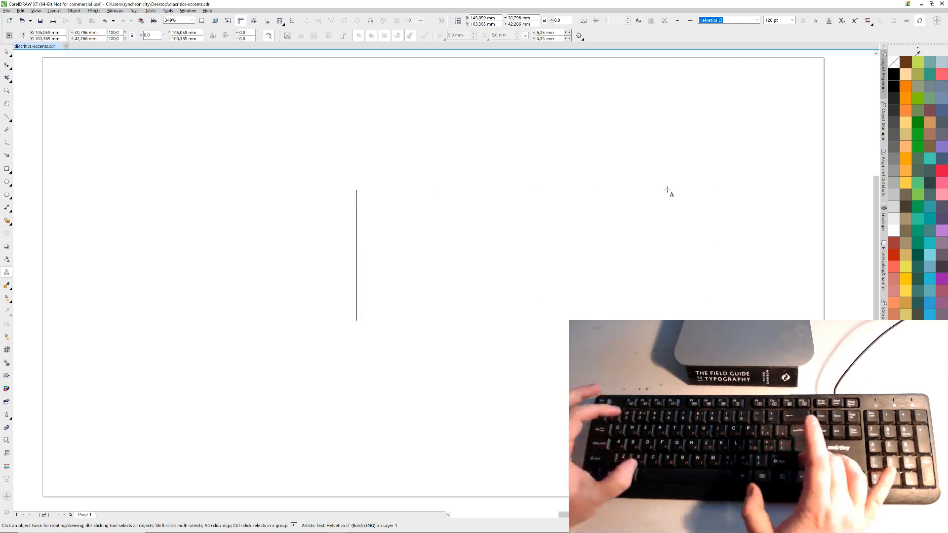
- Type capital umlauts Ä, Ü and Ï, delete them, and leave a single é
text(ÄË)
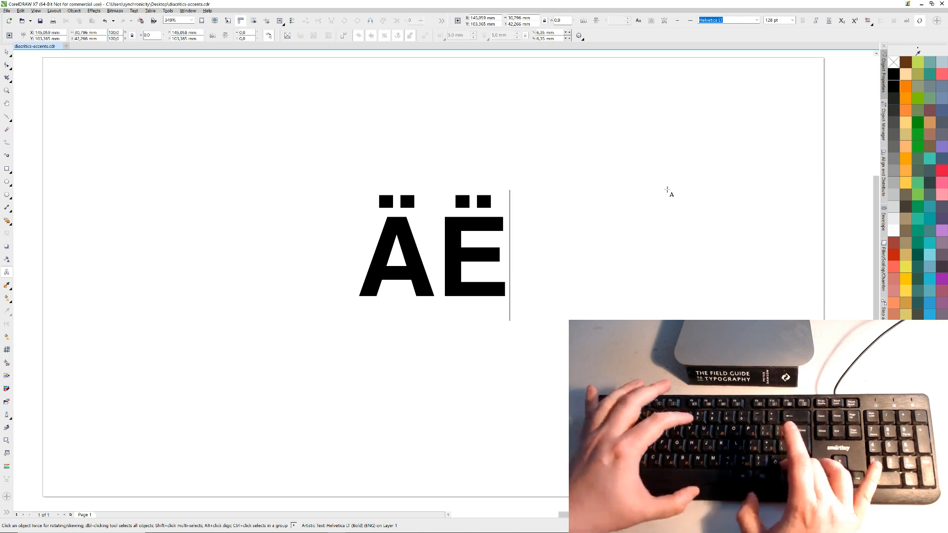
text(Ü)
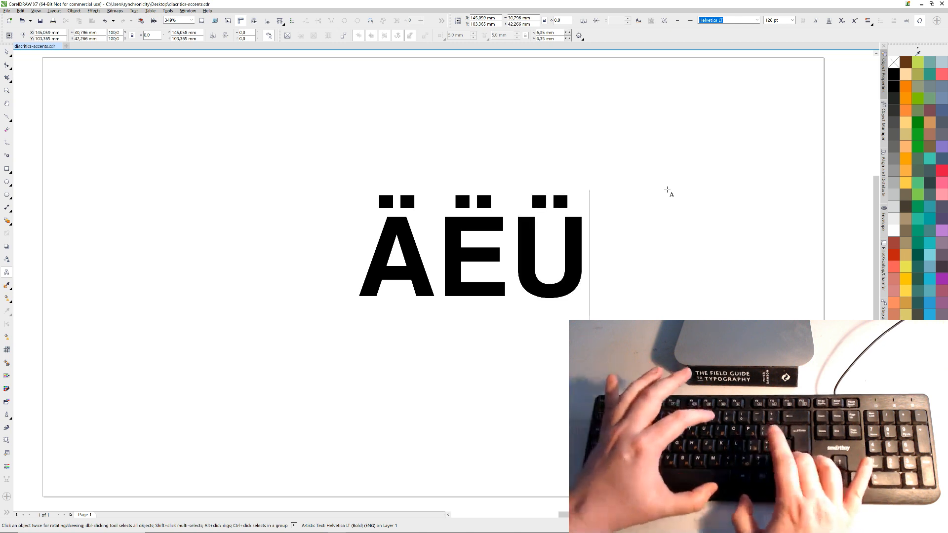
text(Ï)
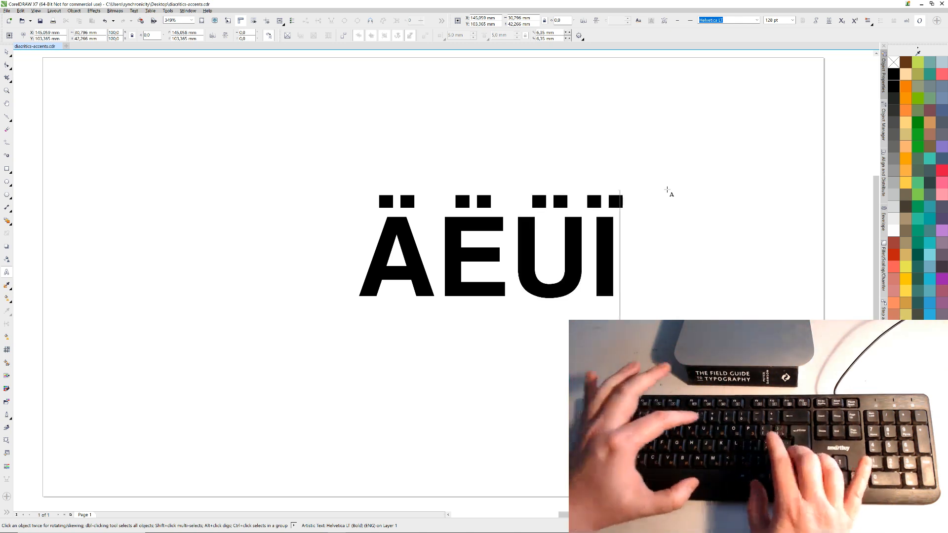
key(Delete)
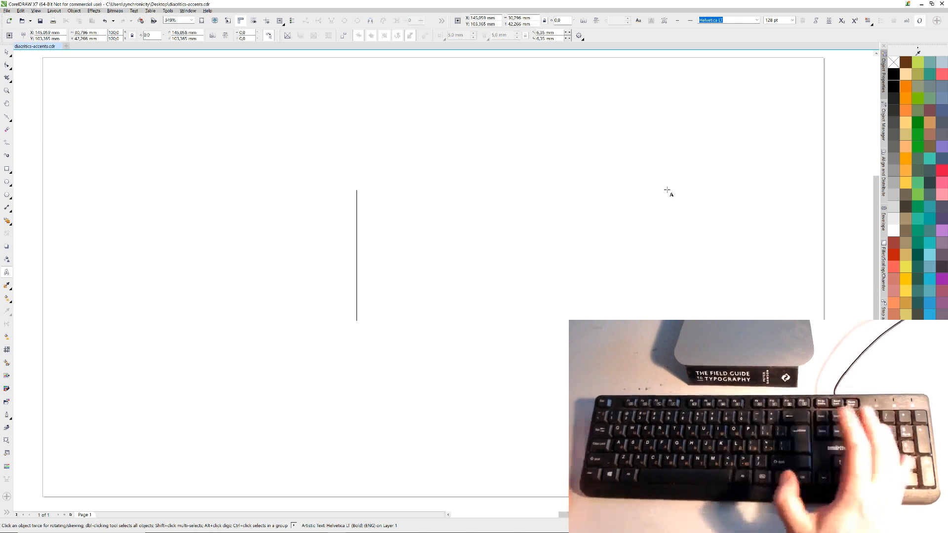
text(é)
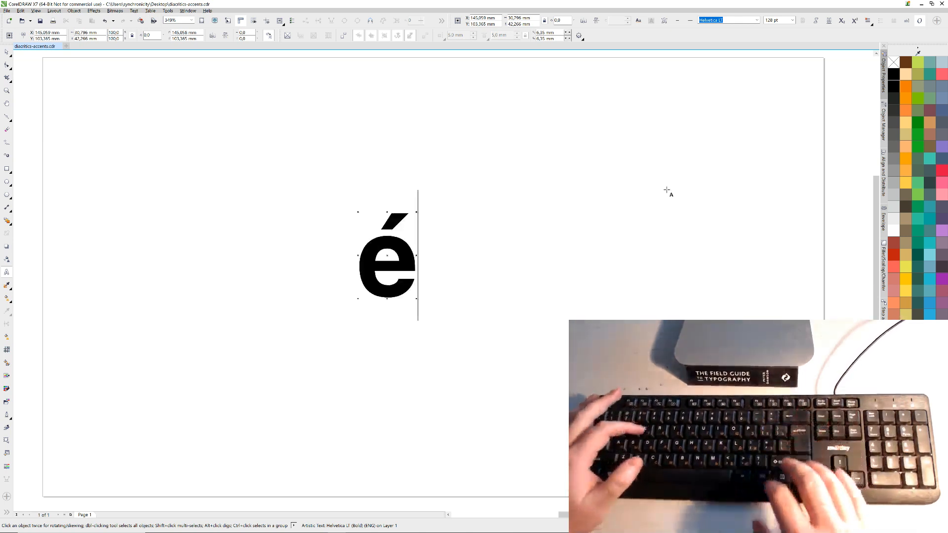